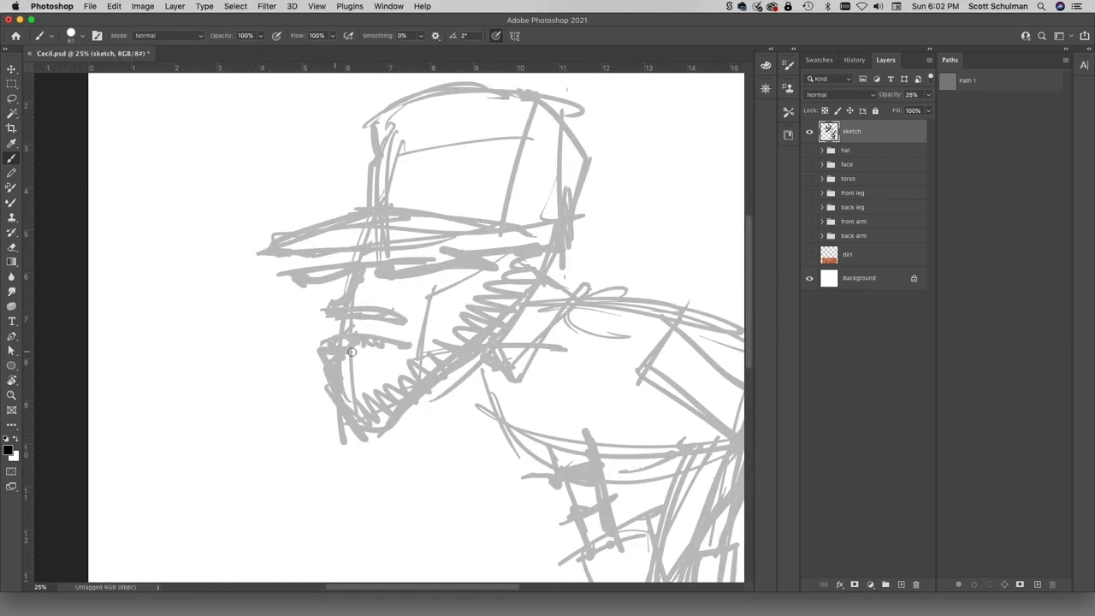
- Redraw cleaner grey sketch lines over the head, cap, beard and shoulders
{"action": "left_click_drag", "start_coordinate": [385, 128], "coordinate": [441, 171]}
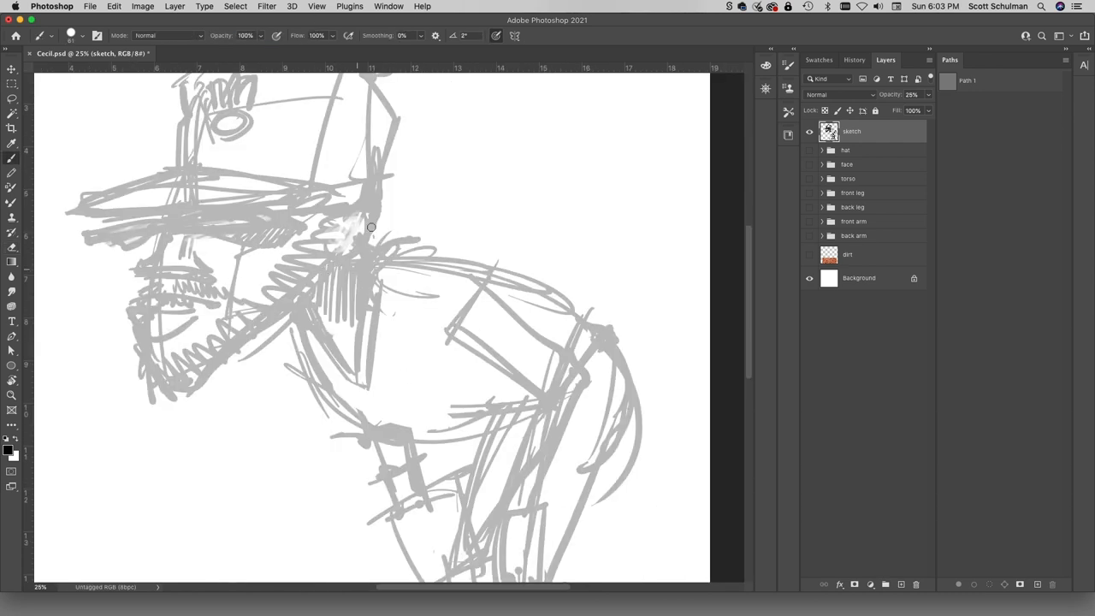
{"action": "left_click_drag", "start_coordinate": [368, 227], "coordinate": [390, 410]}
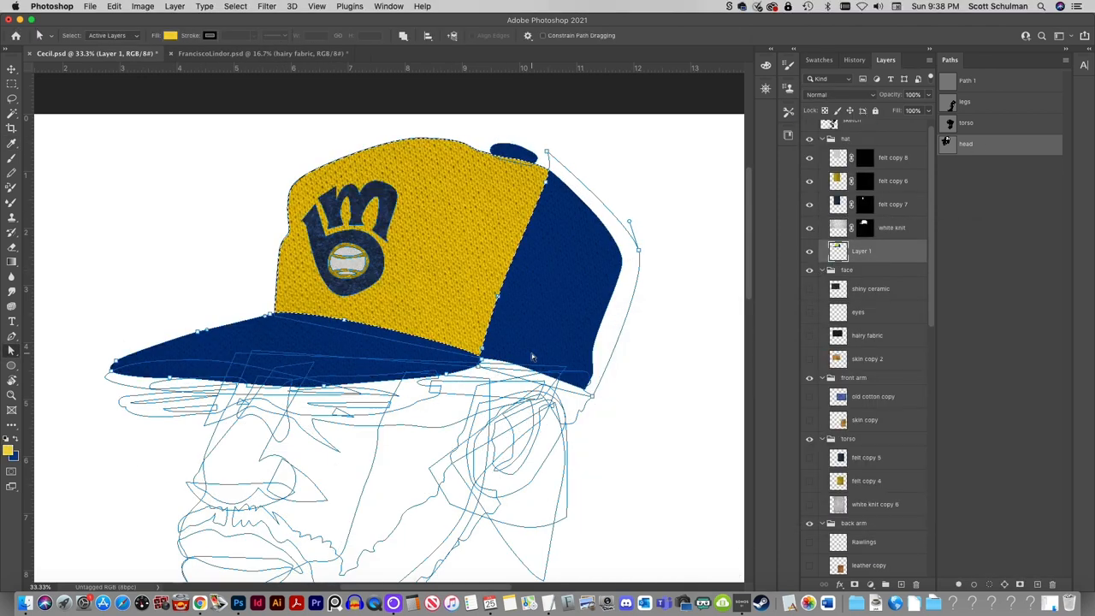
- Select layers in the hat and face groups to apply felt cap texture and hairy face fabric
{"action": "left_click", "coordinate": [867, 335]}
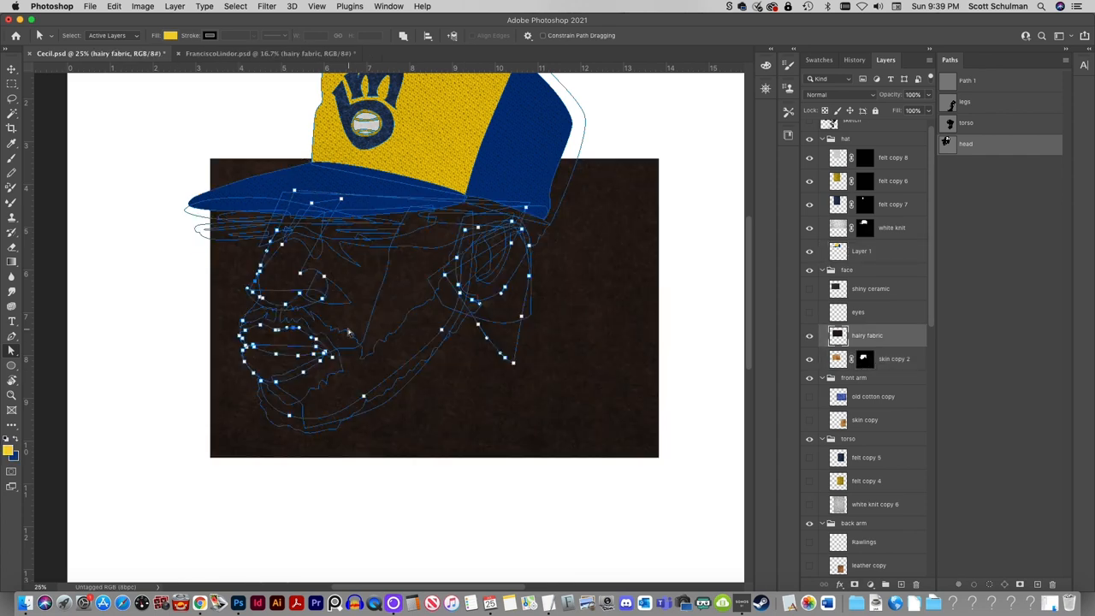
{"action": "left_click", "coordinate": [870, 289]}
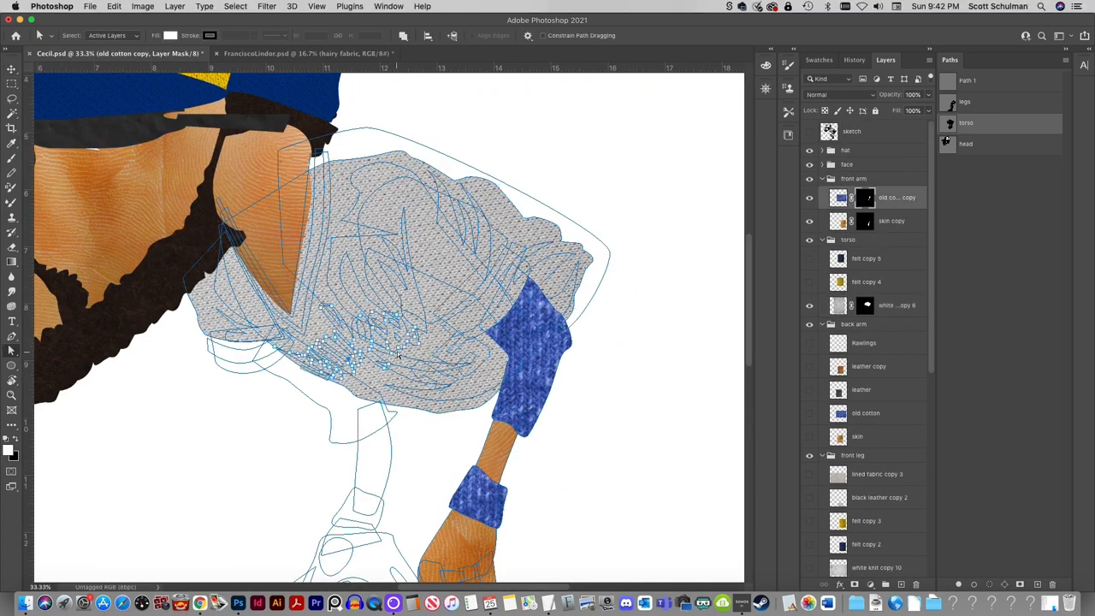
- Select felt copy 5 in the torso group to reveal Milwaukee lettering and 15
{"action": "left_click", "coordinate": [892, 258]}
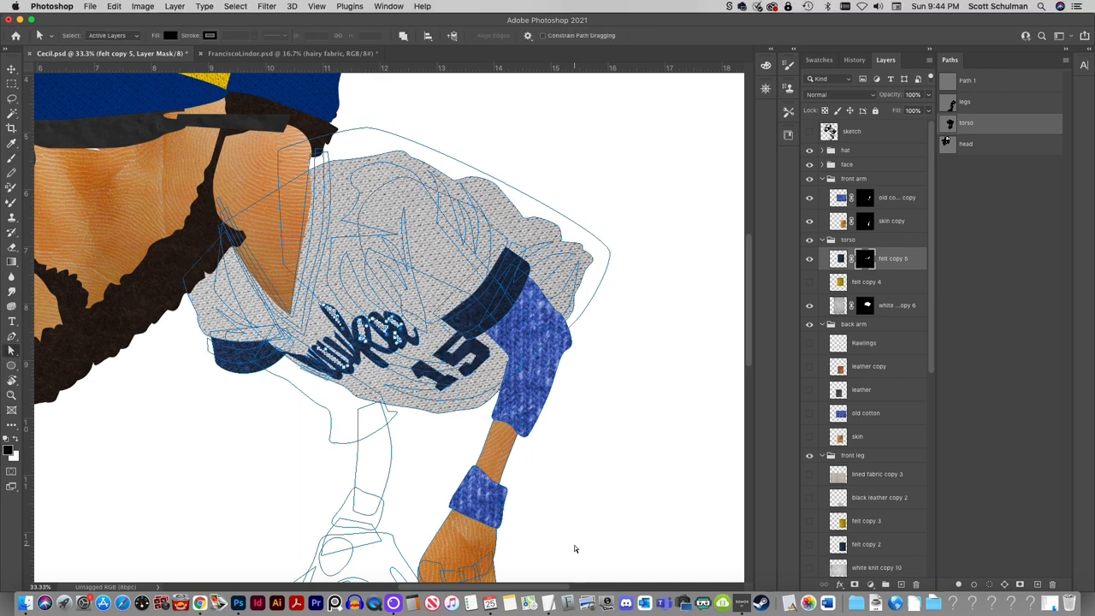
{"action": "left_click", "coordinate": [892, 281]}
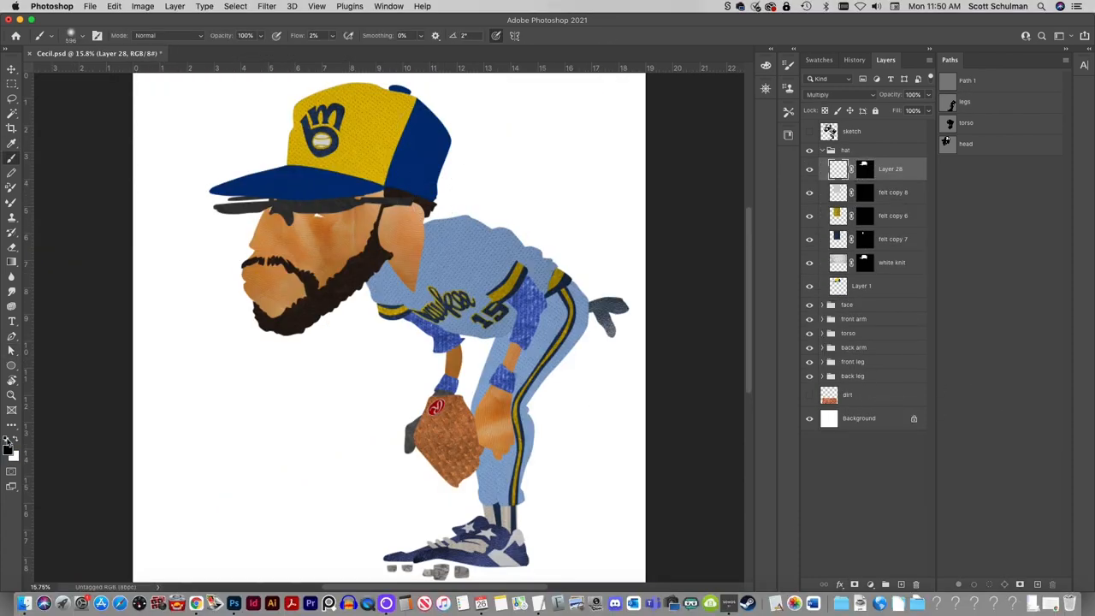
- Pick a Multiply layer in the hat group and sample a shadow colour from Swatches
{"action": "left_click", "coordinate": [892, 239]}
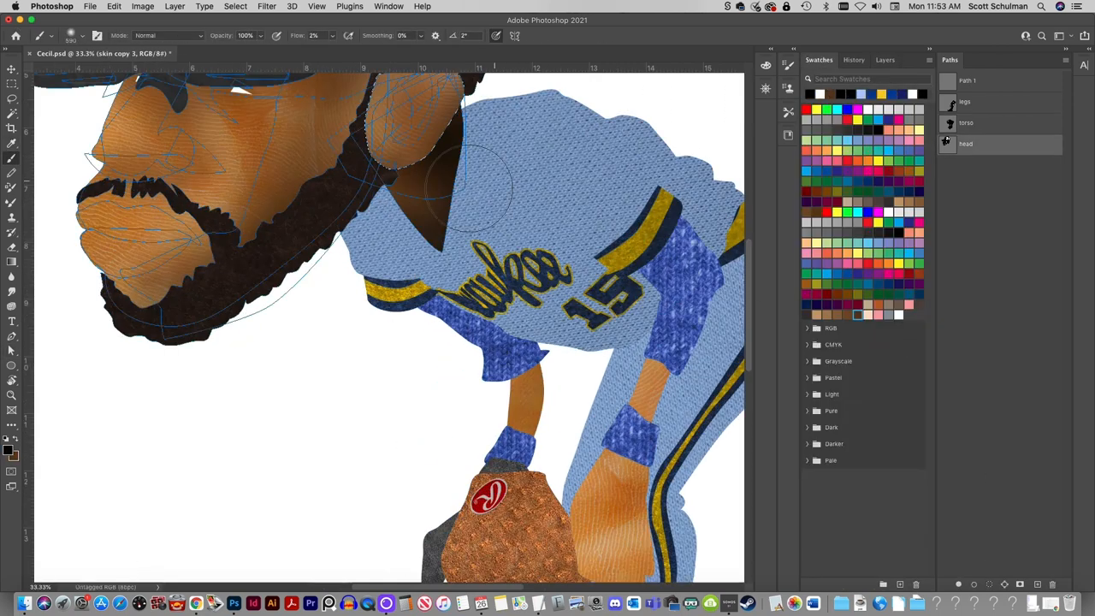
{"action": "left_click", "coordinate": [885, 59]}
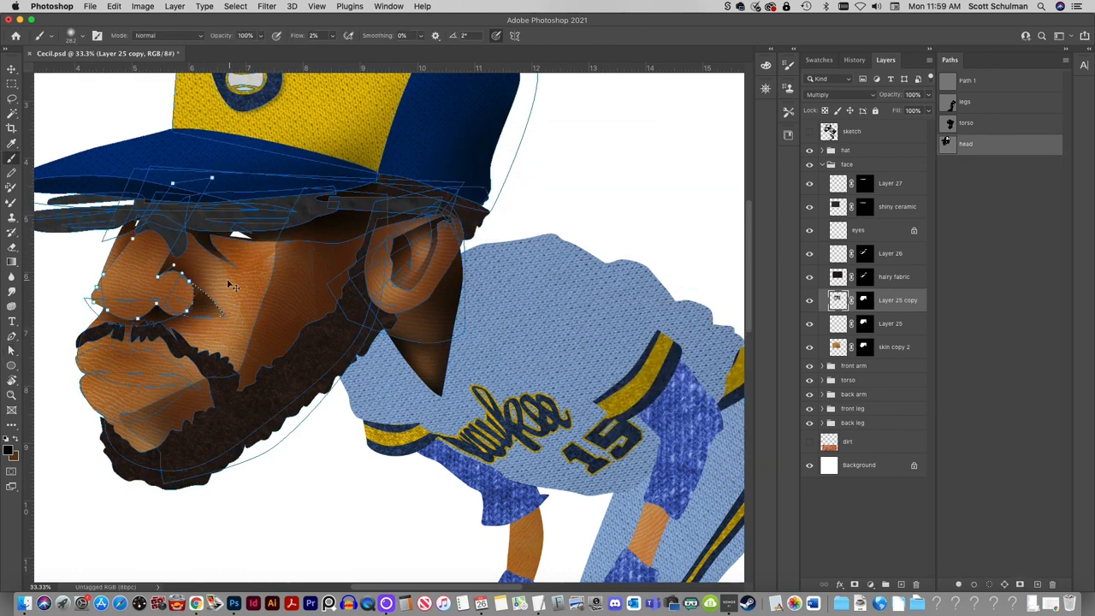
- Switch between face-group Multiply layers like Layer 25 copy to shade nose, lips, ear and beard
{"action": "left_click", "coordinate": [894, 347]}
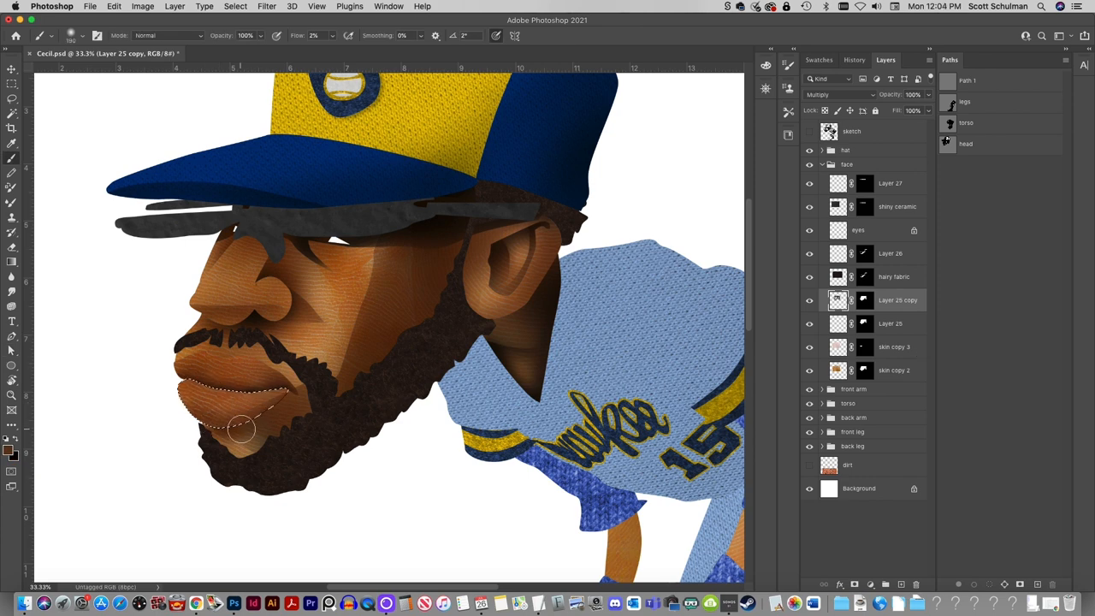
{"action": "left_click", "coordinate": [889, 323]}
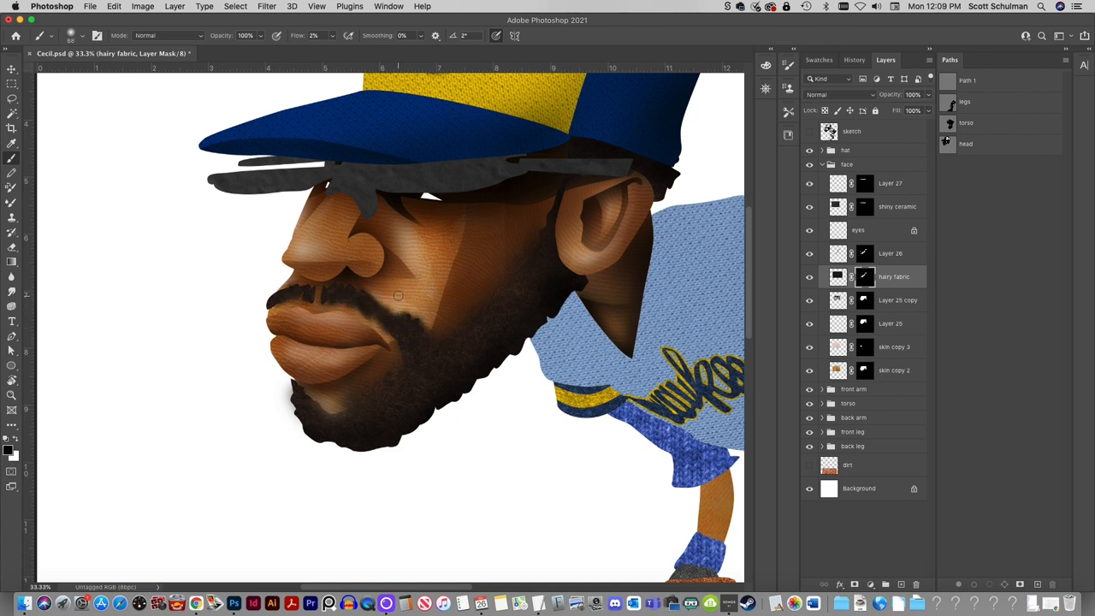
{"action": "left_click", "coordinate": [858, 229]}
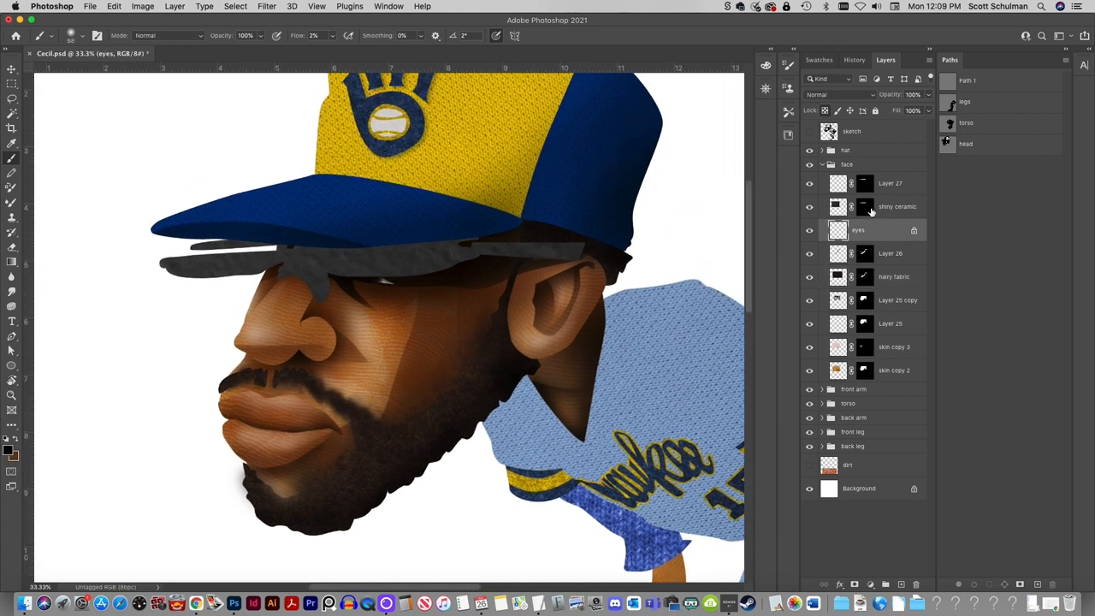
{"action": "left_click", "coordinate": [891, 183]}
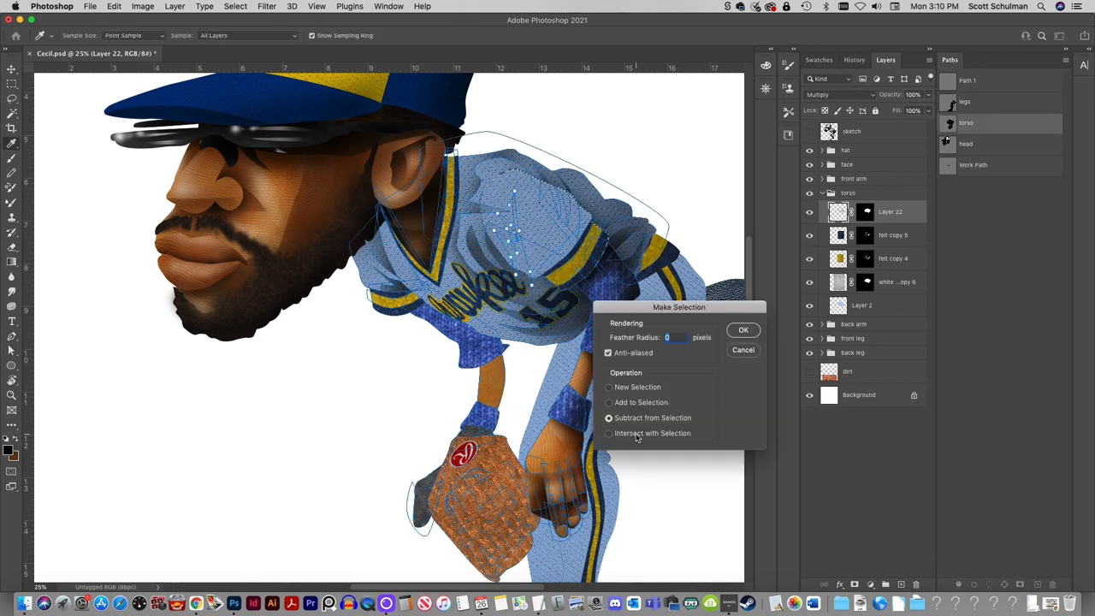
- Load the torso path as a selection to shade jersey folds on Layer 22
{"action": "left_click", "coordinate": [742, 329]}
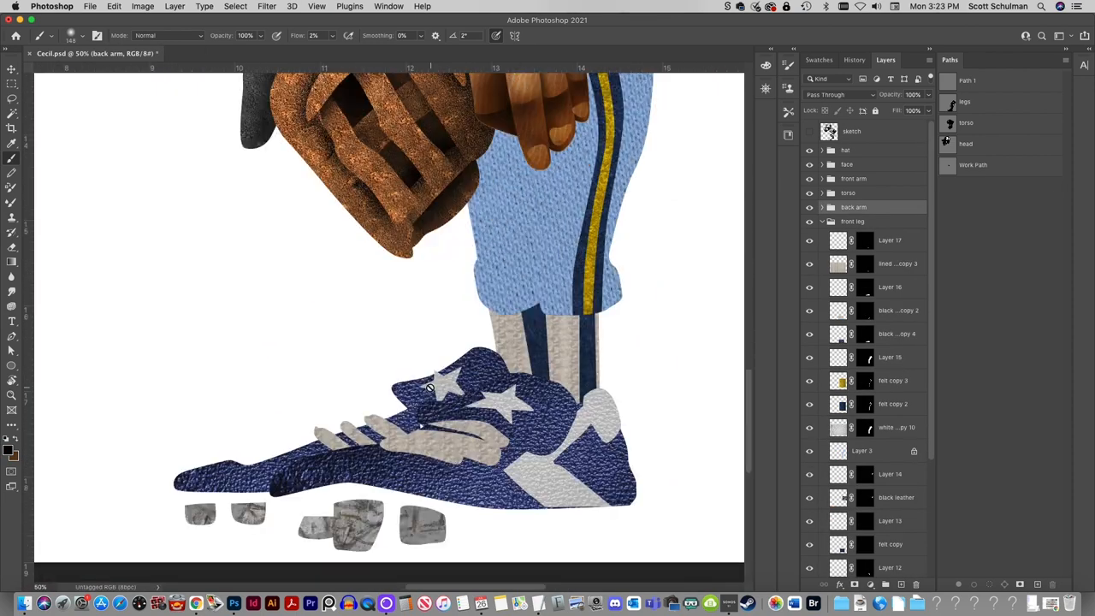
- Shade the front leg's pant folds and cleat, then select a back leg layer
{"action": "left_click", "coordinate": [890, 287]}
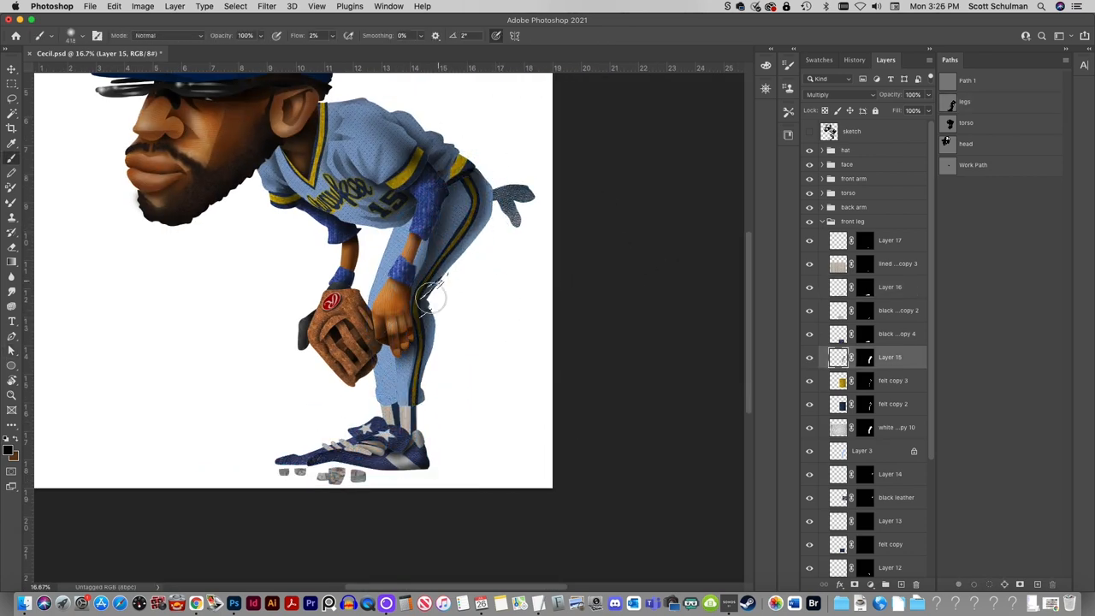
{"action": "right_click", "coordinate": [841, 381]}
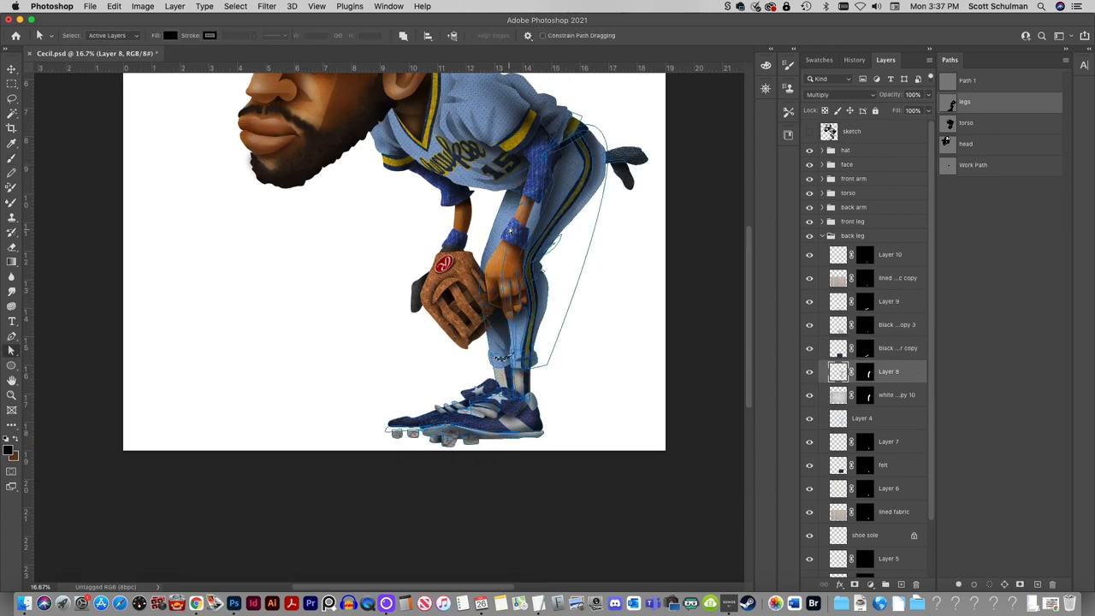
{"action": "left_click", "coordinate": [888, 488]}
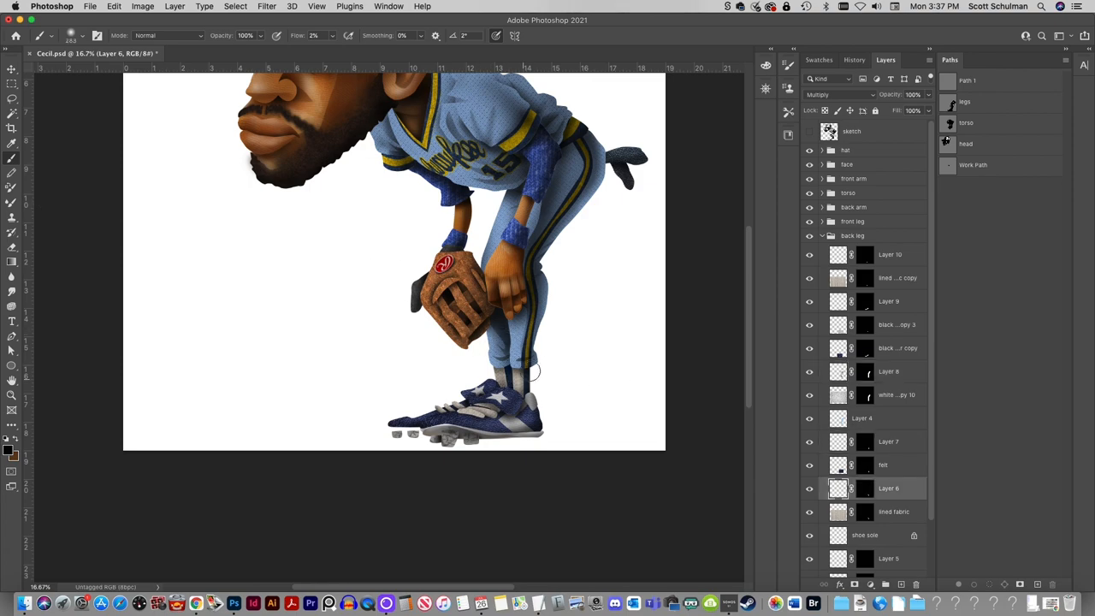